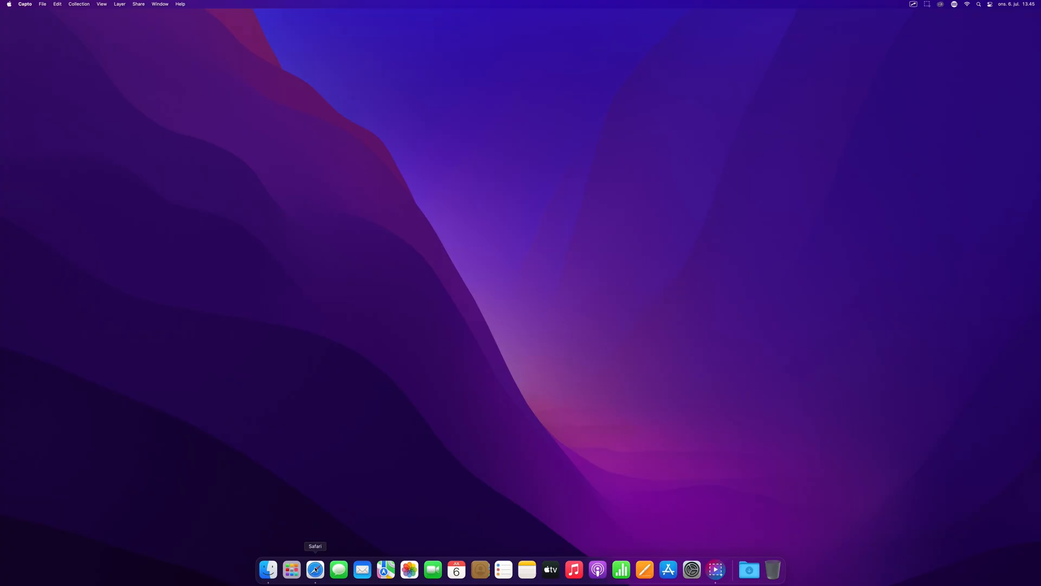
Step: Launch Safari from the Dock to show the blackmagicdesign.com homepage
click(315, 569)
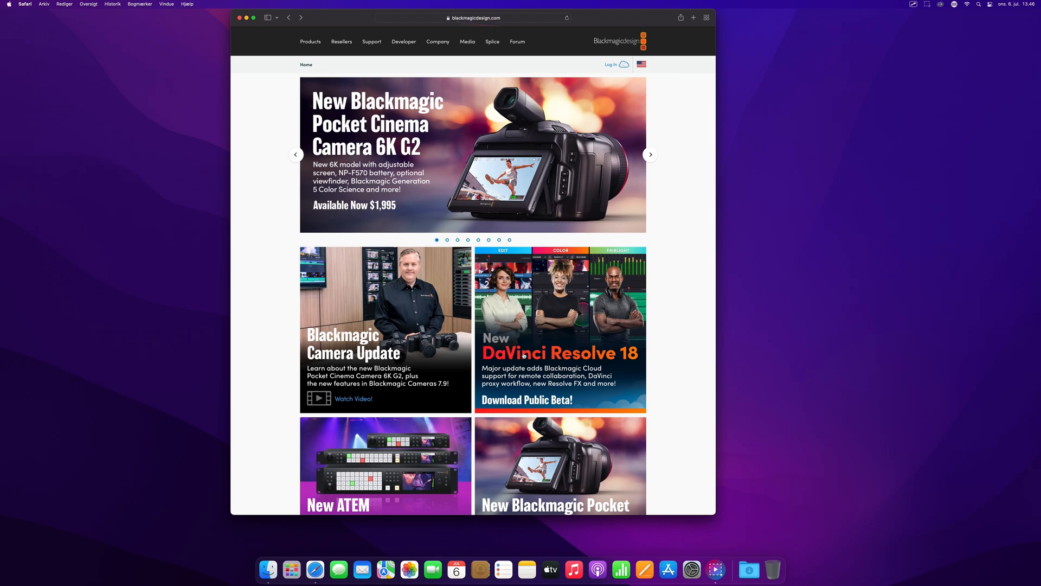
Step: Follow the 'New DaVinci Resolve 18 – Download Public Beta!' banner to the product page
click(566, 18)
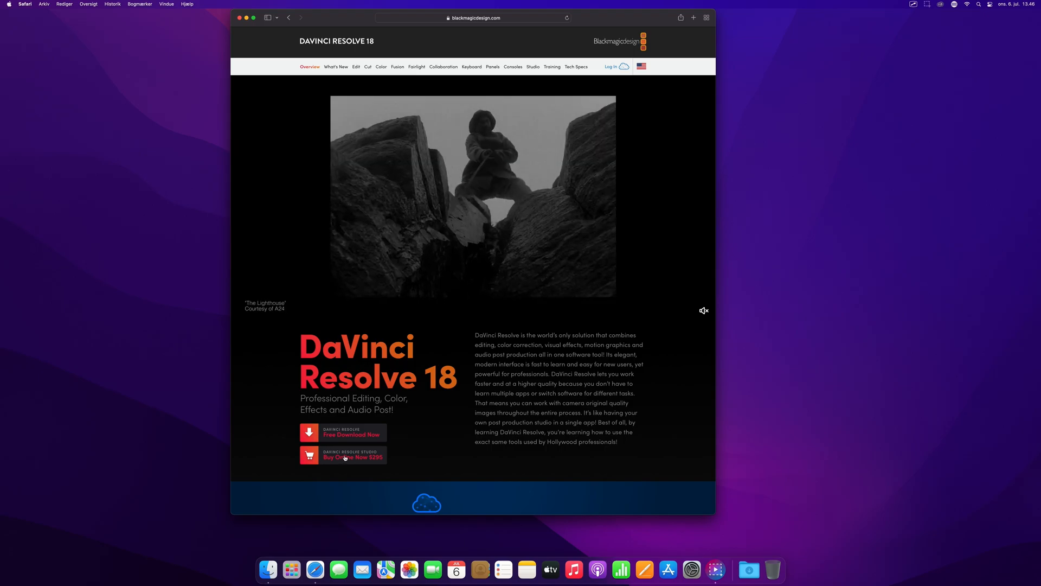
Step: Choose 'Free Download Now' under DaVinci Resolve 18 to list editions per operating system
click(342, 432)
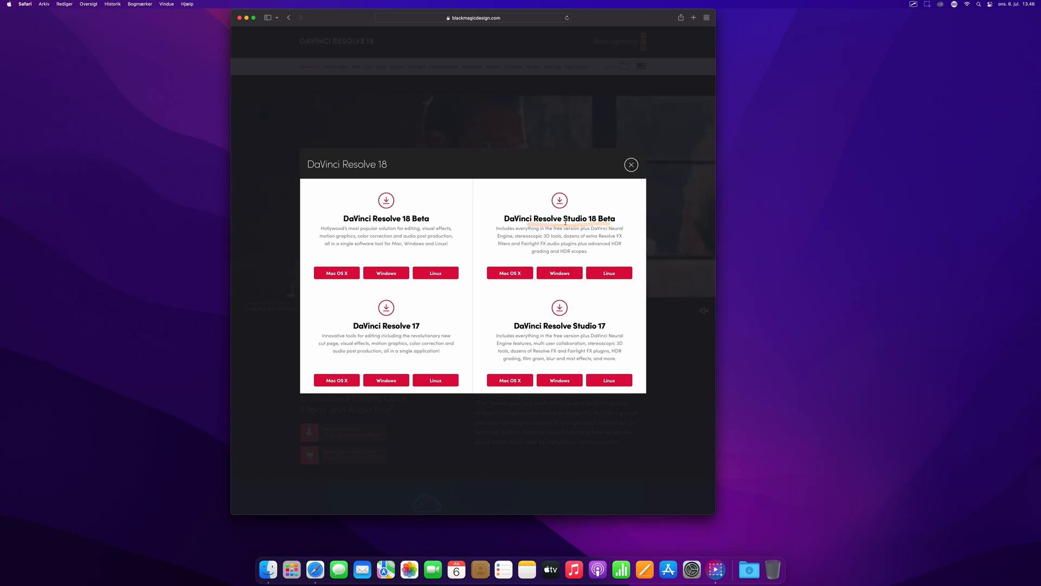
mouse_move(550, 245)
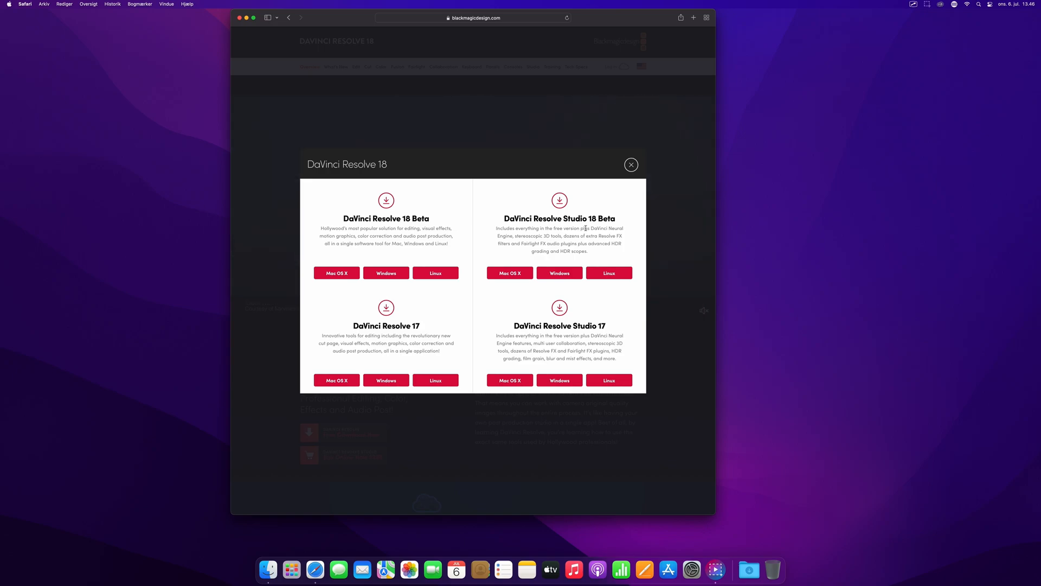
mouse_move(436, 213)
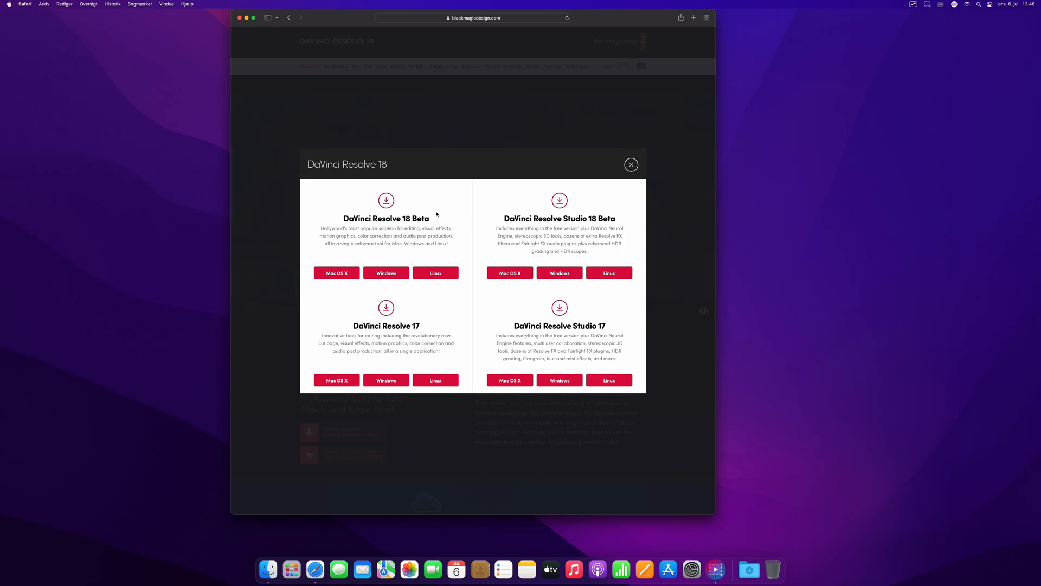
mouse_move(365, 335)
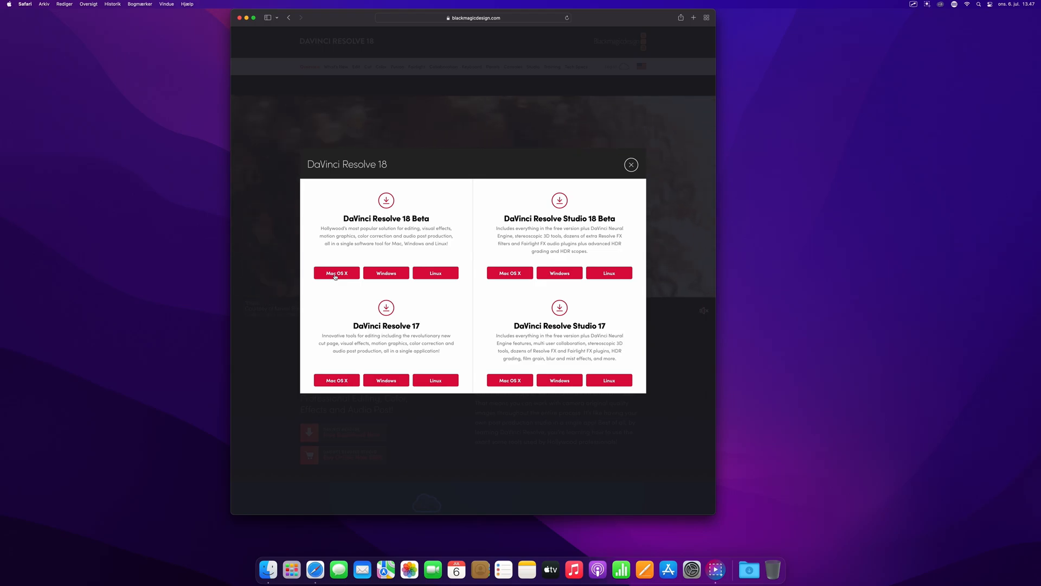
Step: Pick the Mac OS X download under DaVinci Resolve 18 Beta
click(336, 273)
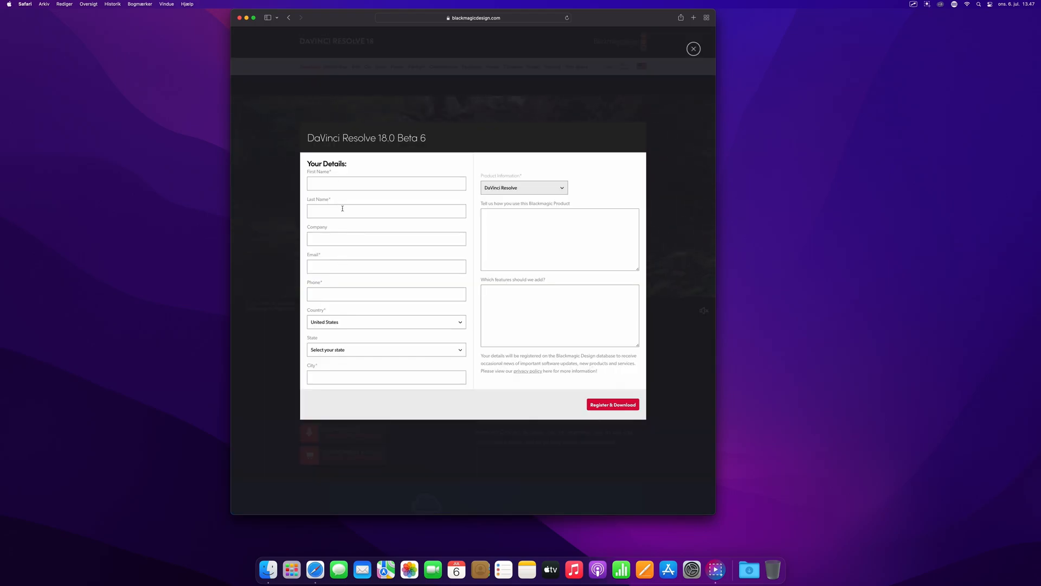